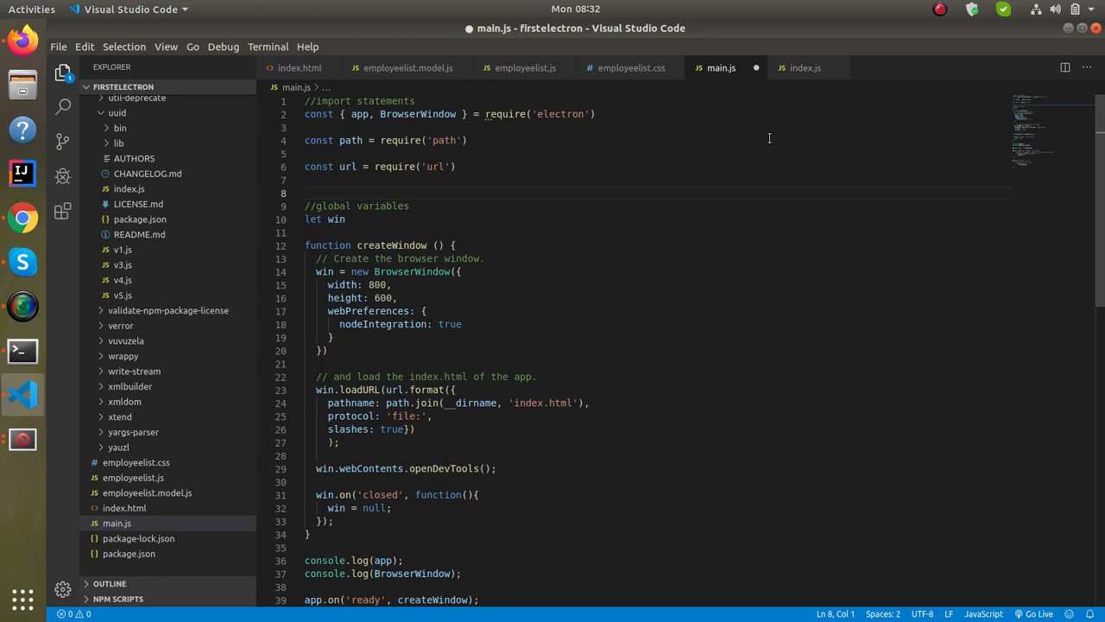
pyautogui.moveTo(408, 250)
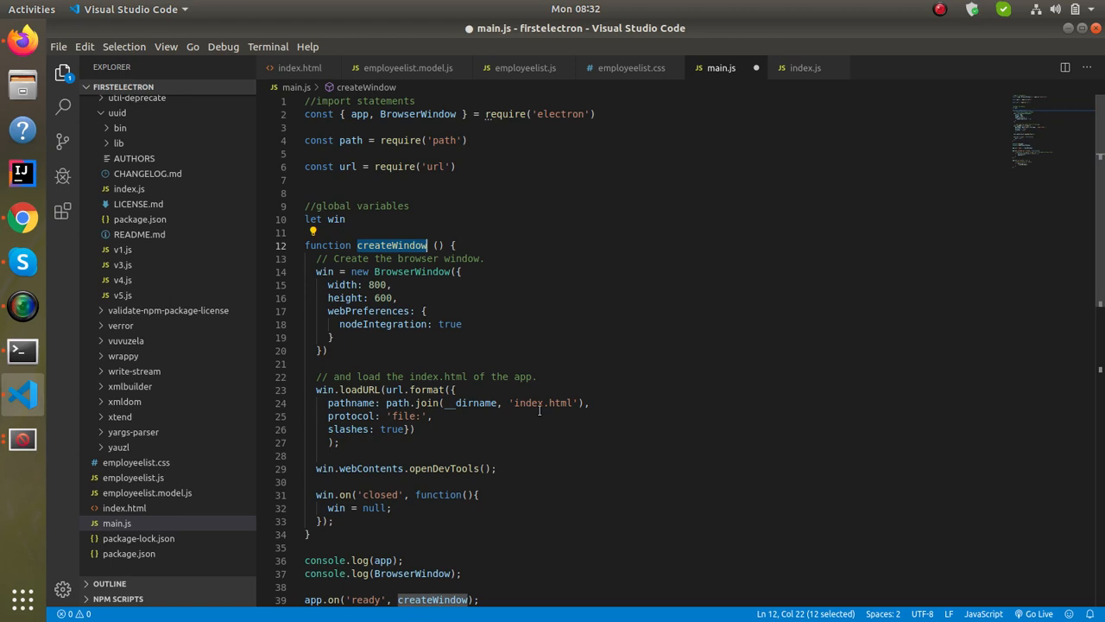
pyautogui.moveTo(394, 330)
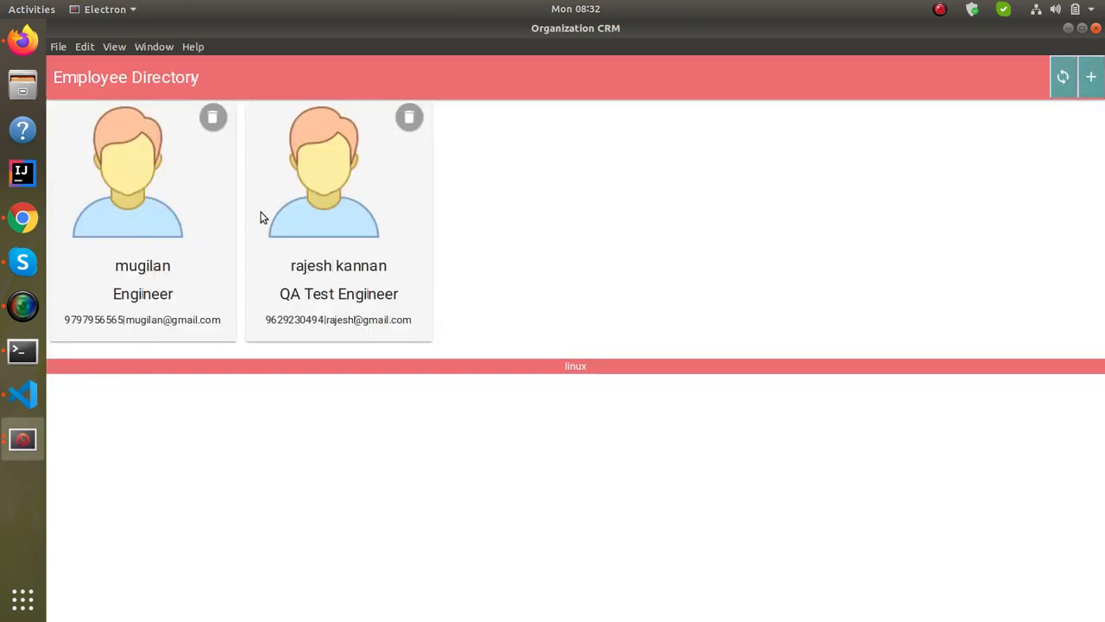
pyautogui.moveTo(185, 76)
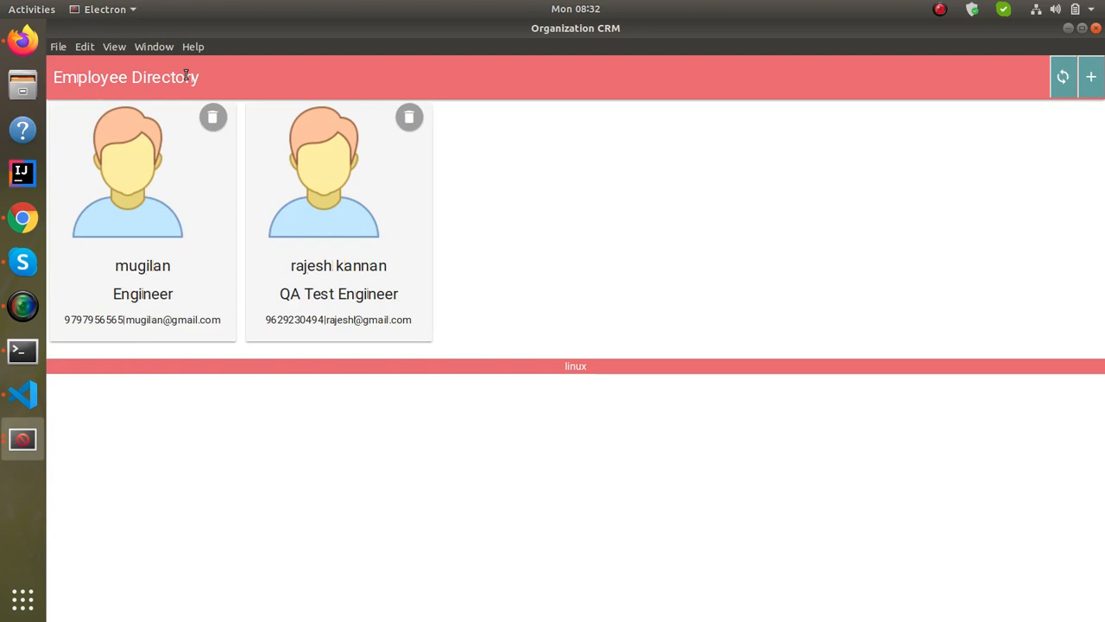
pyautogui.moveTo(245, 237)
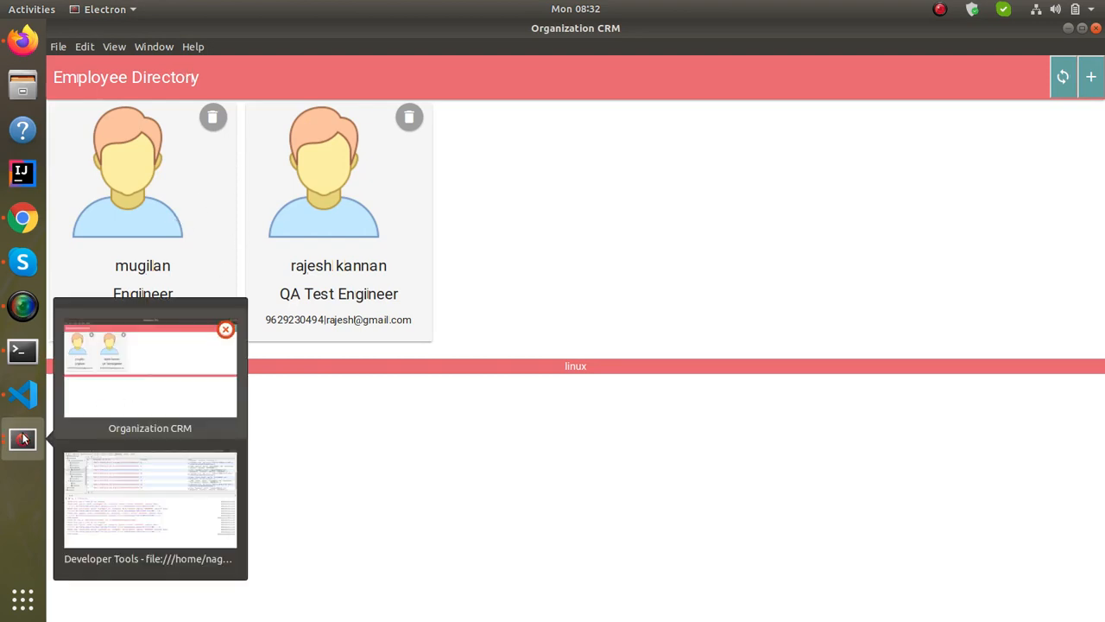
# Bring the Developer Tools window to the front to view the employeedb IndexedDB records
pyautogui.click(149, 499)
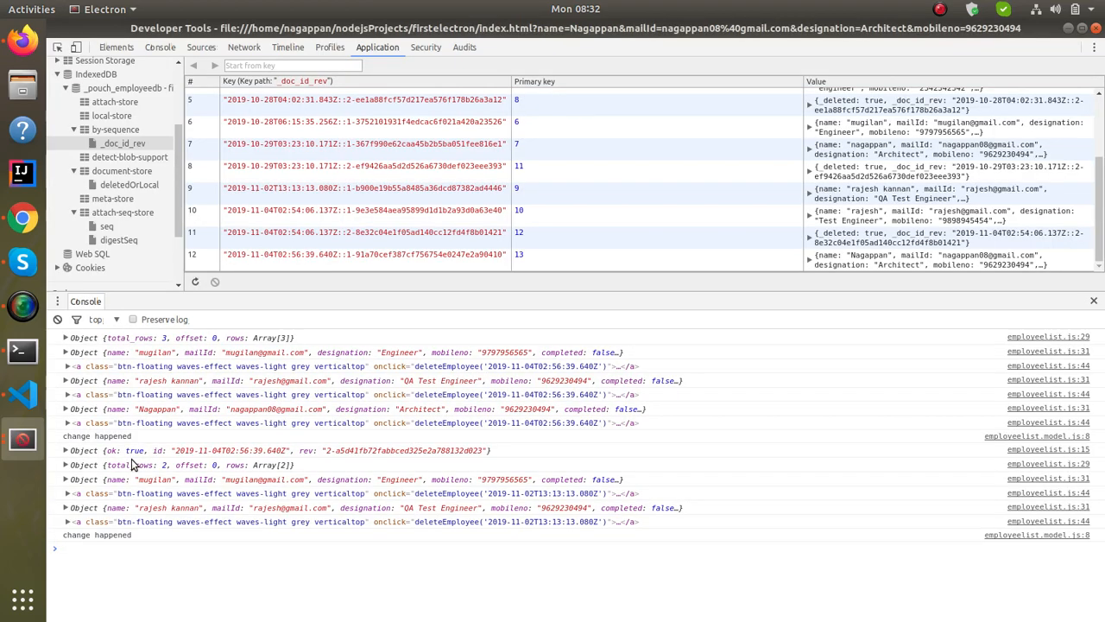
pyautogui.moveTo(124, 143)
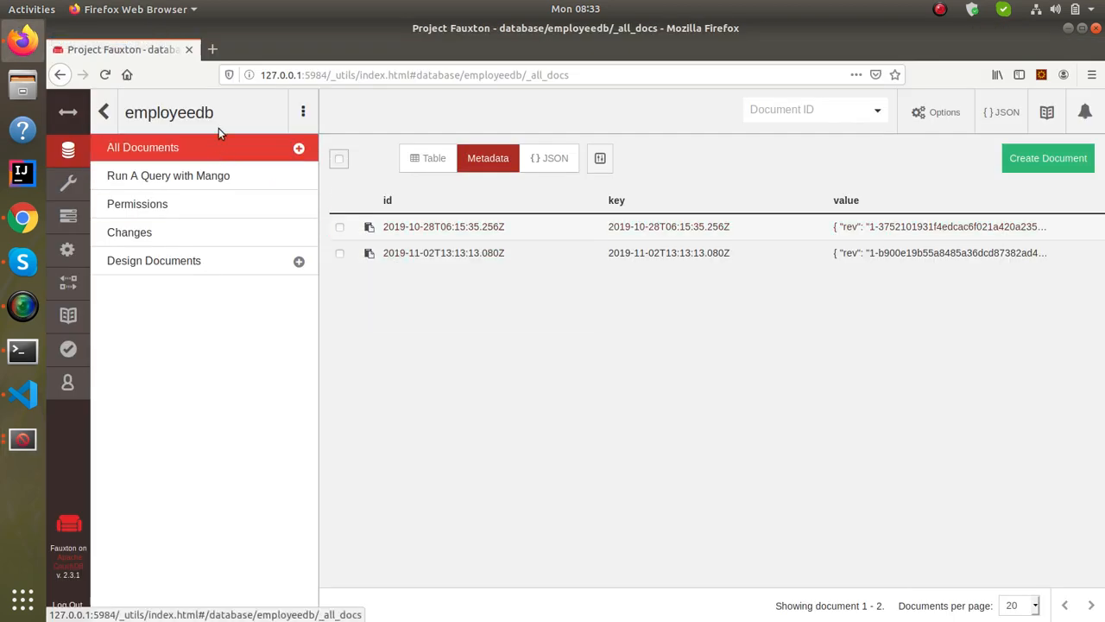
pyautogui.moveTo(168, 113)
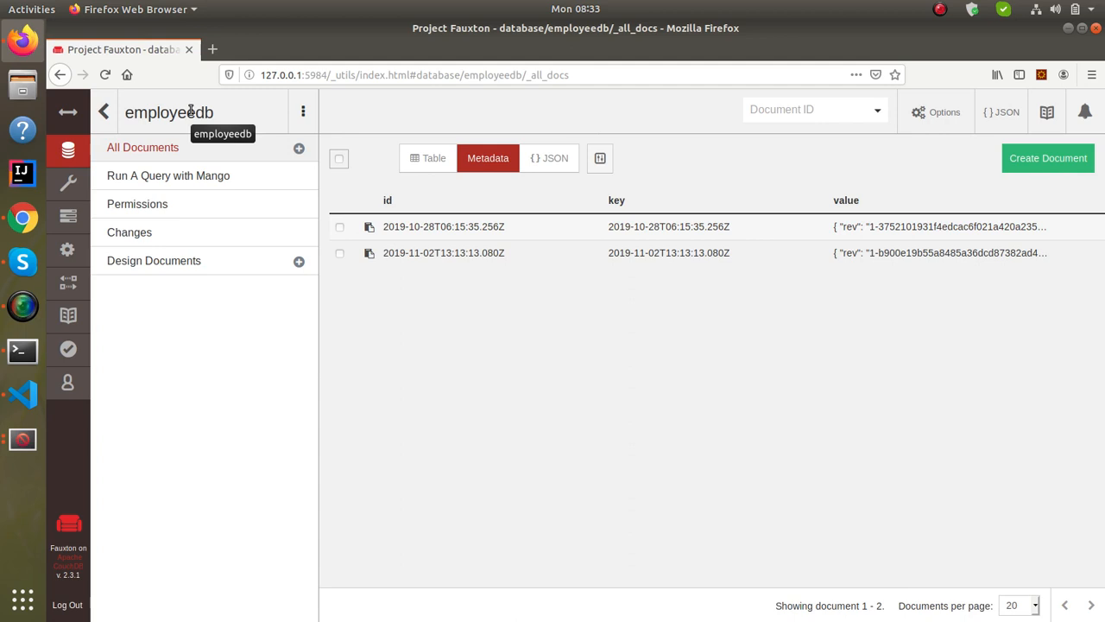
# Check employeedb's two documents in Fauxton, then return to the Organization CRM window
pyautogui.click(444, 253)
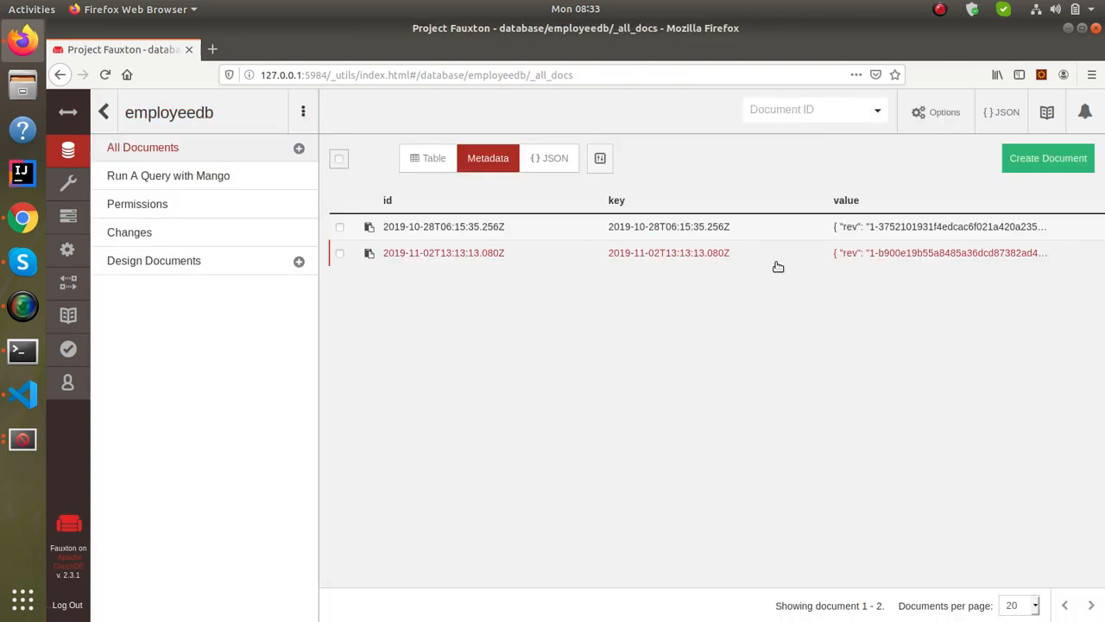
pyautogui.click(444, 226)
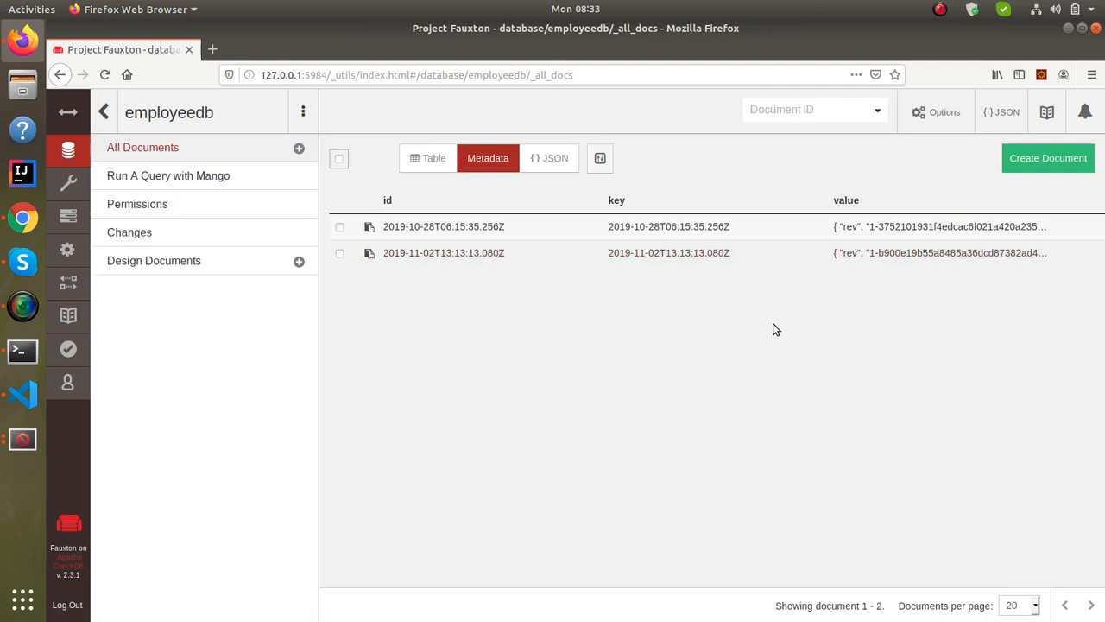
pyautogui.moveTo(259, 434)
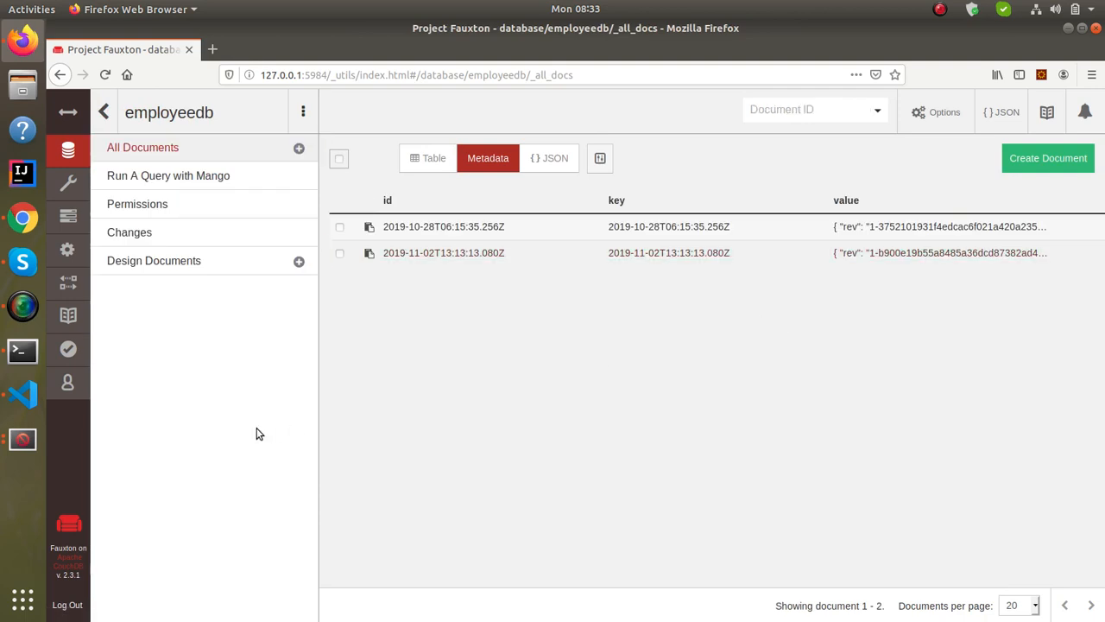
pyautogui.moveTo(23, 438)
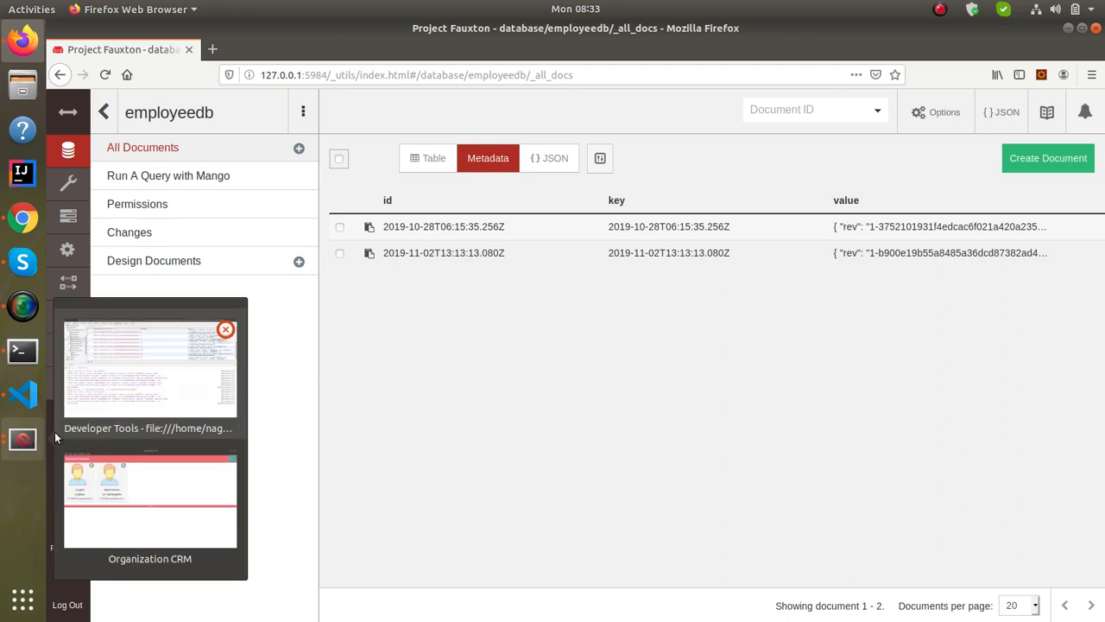
pyautogui.click(149, 498)
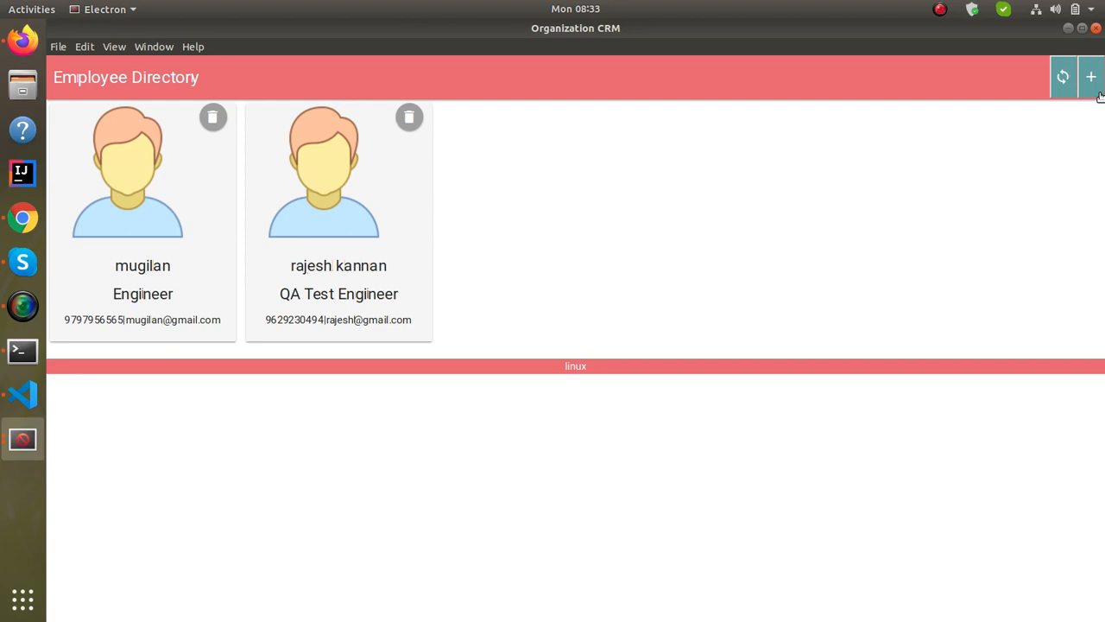
pyautogui.click(1091, 76)
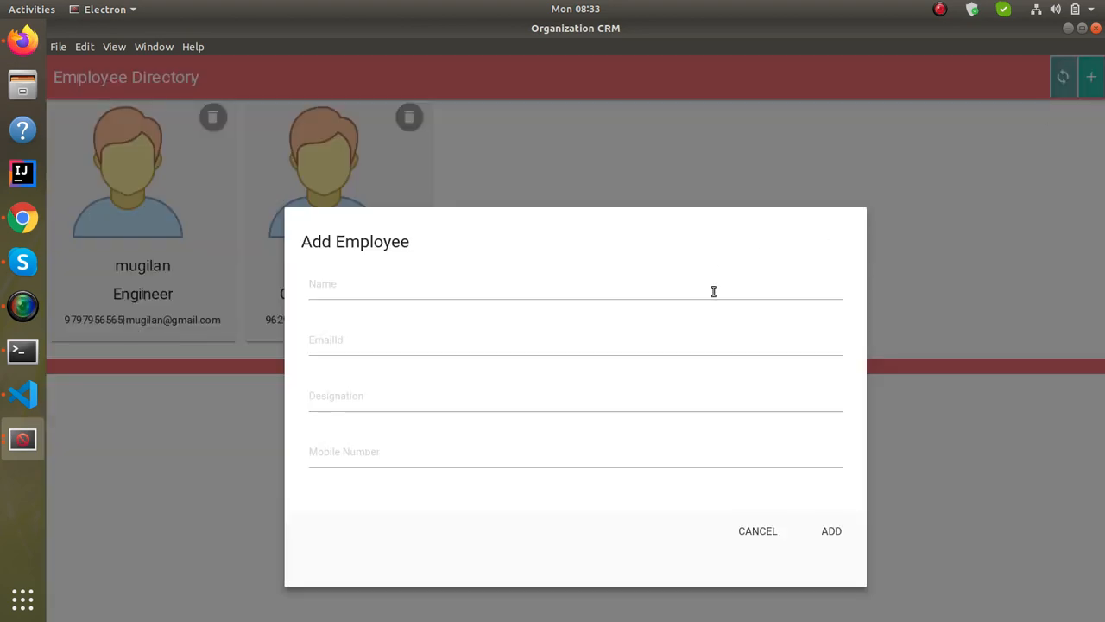
pyautogui.write('Nagap')
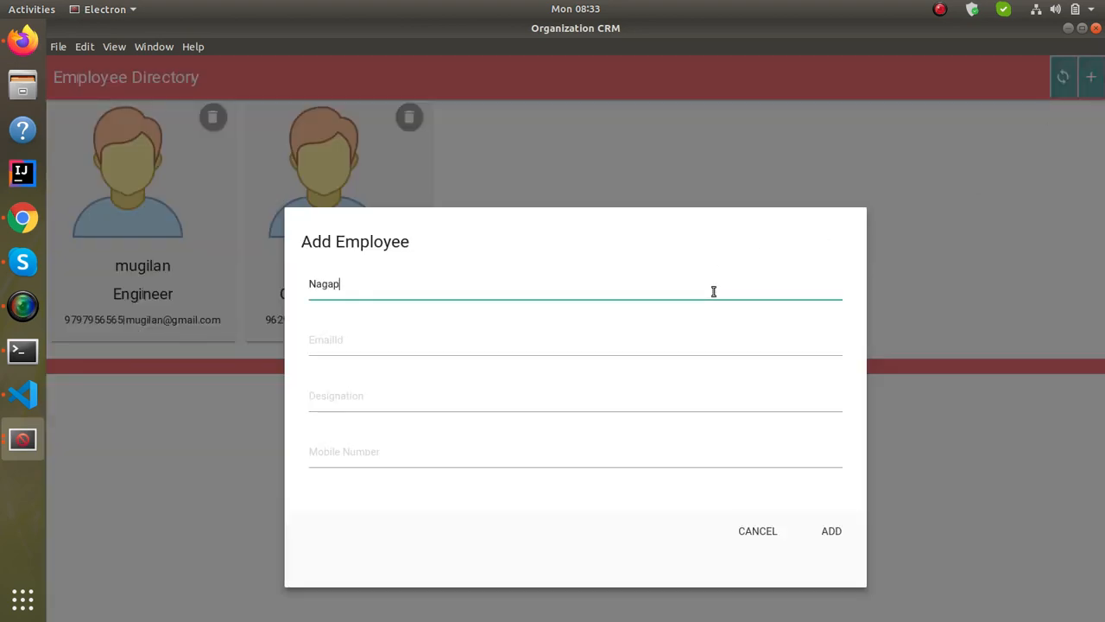
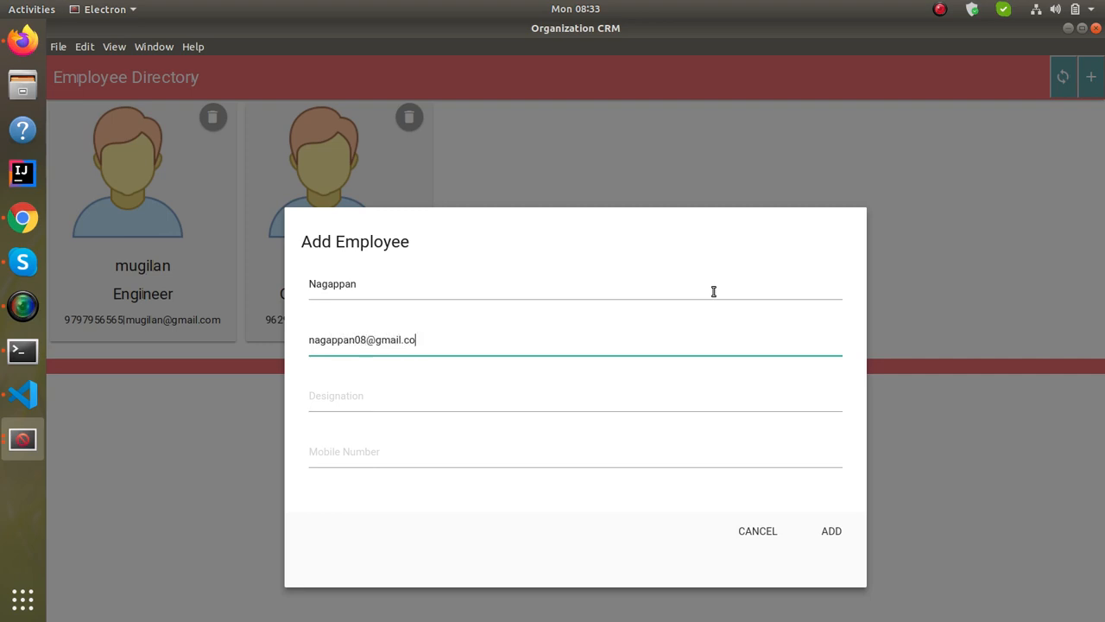
pyautogui.click(575, 396)
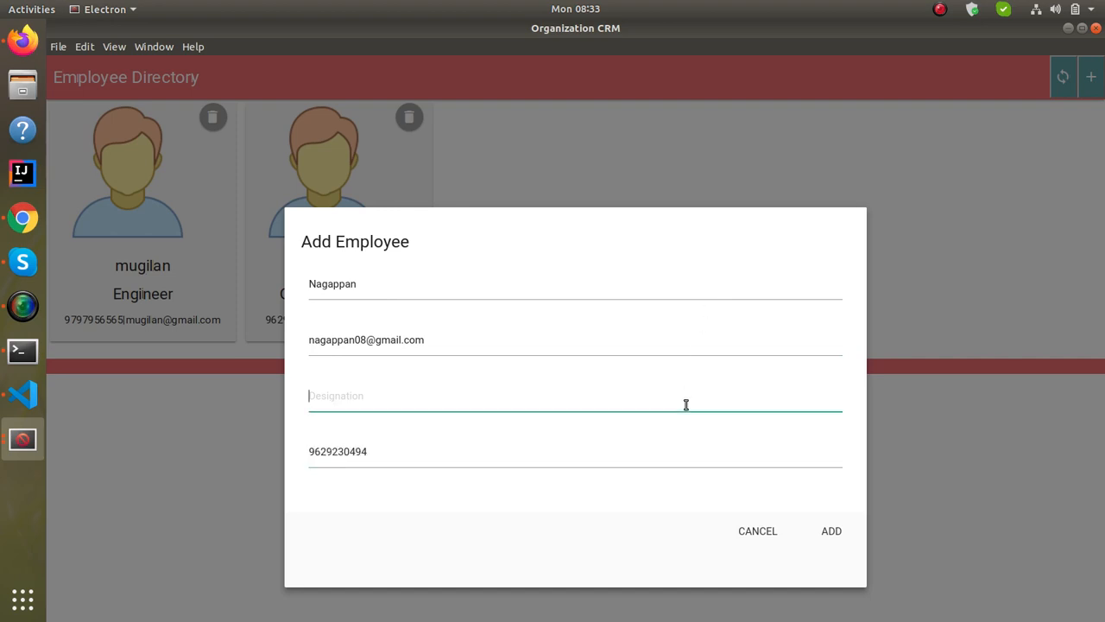
pyautogui.write('Architect')
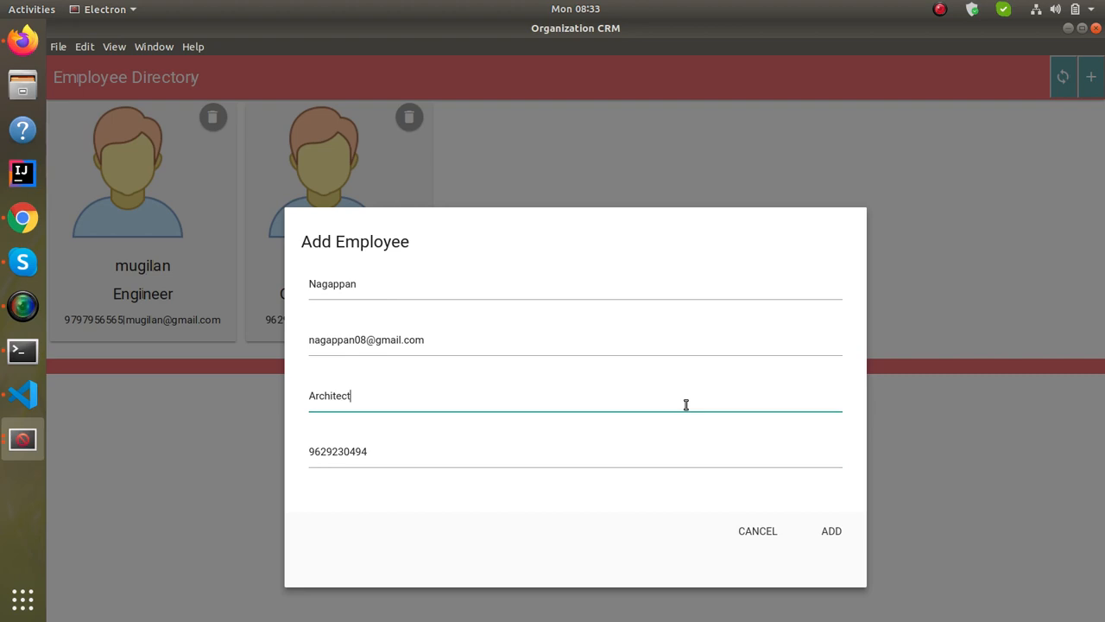
pyautogui.moveTo(832, 531)
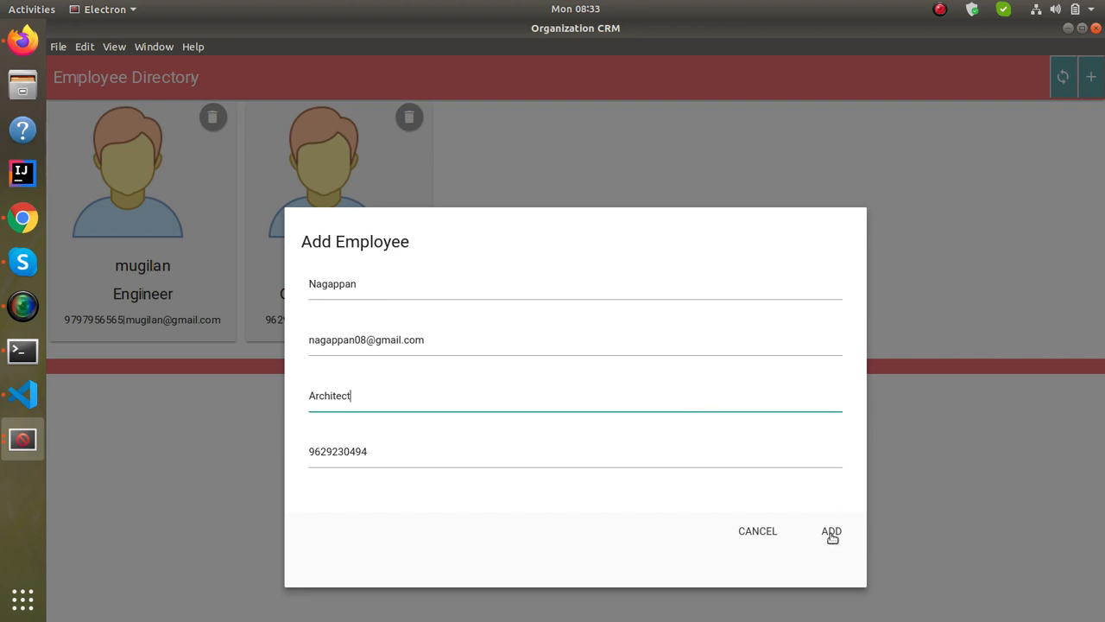
pyautogui.click(830, 531)
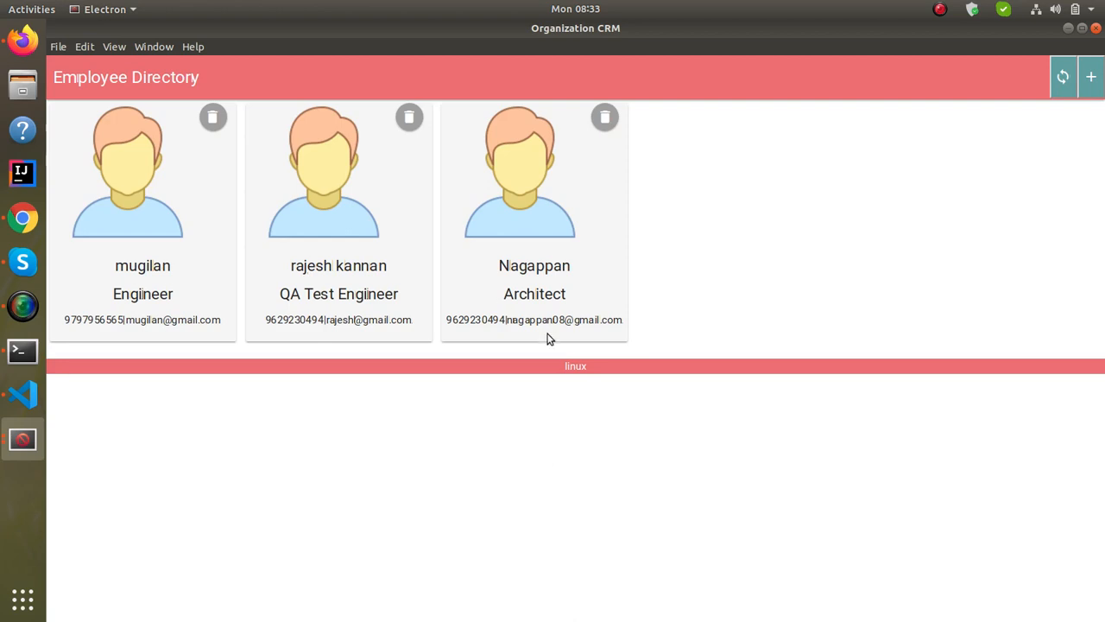
pyautogui.moveTo(474, 352)
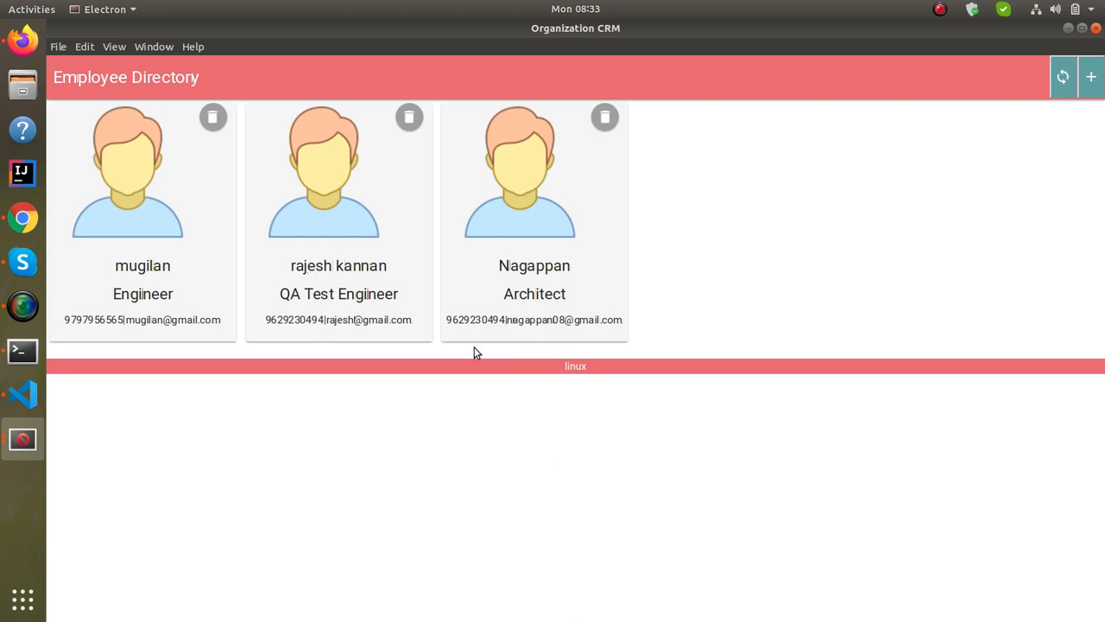
# Switch from the app to its Developer Tools window via the dock
pyautogui.click(23, 440)
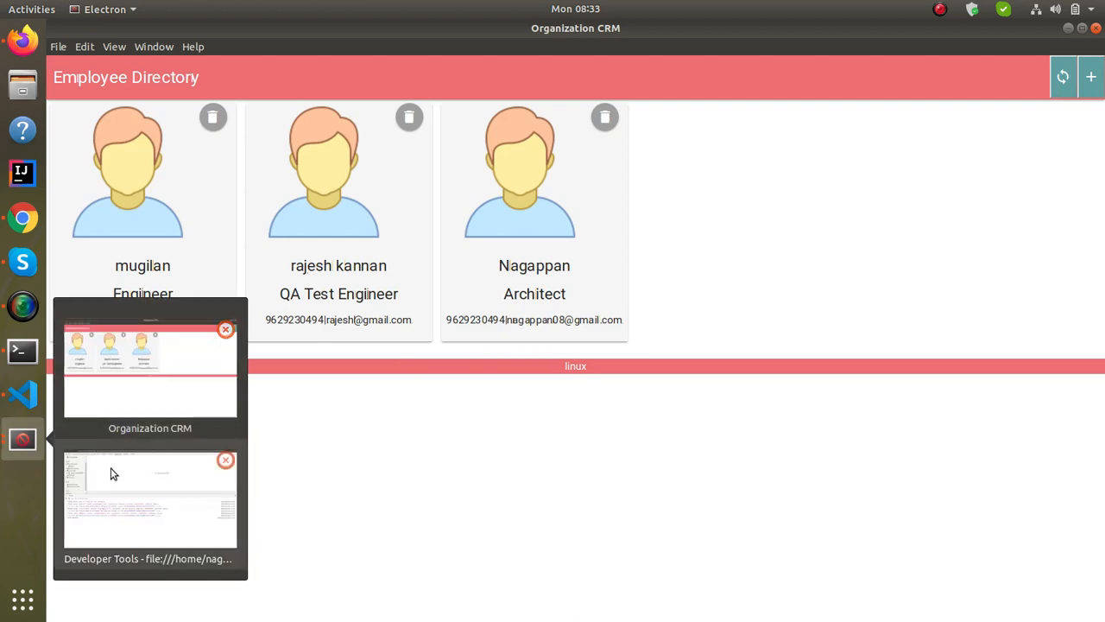
pyautogui.click(149, 501)
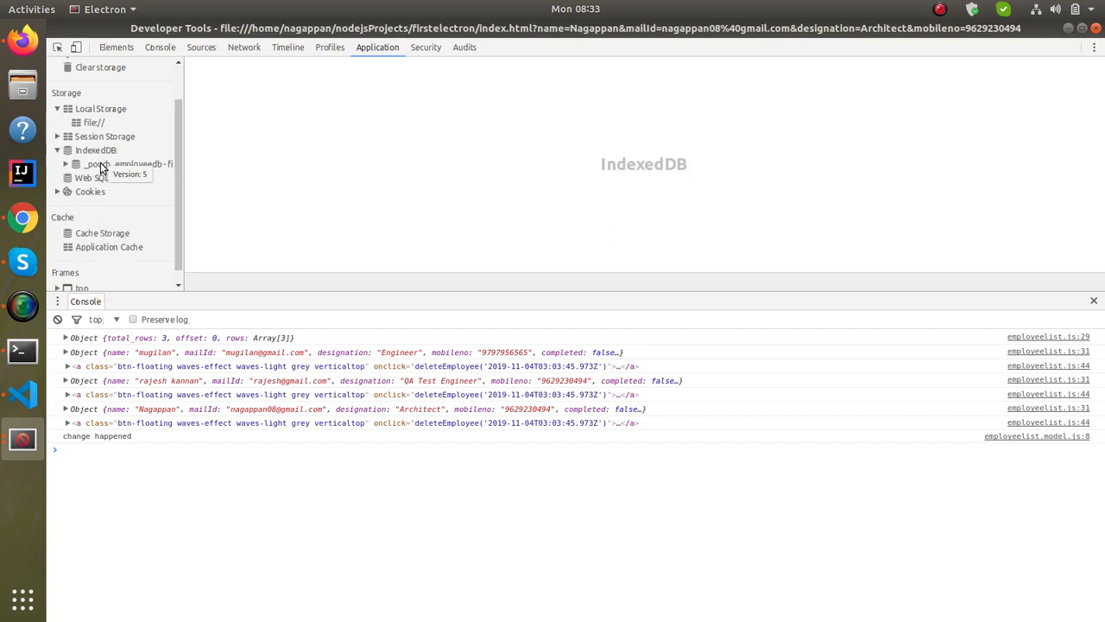
# Open _pouch_employeedb by-sequence _doc_id_rev and scroll to the Nagappan Architect entry
pyautogui.click(125, 163)
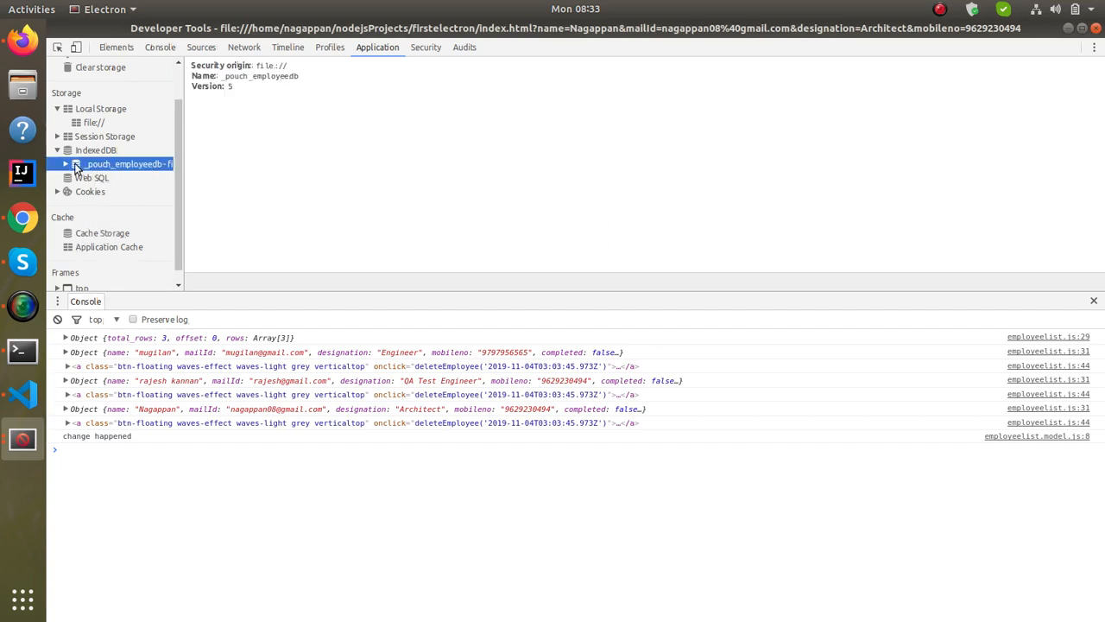
pyautogui.click(66, 164)
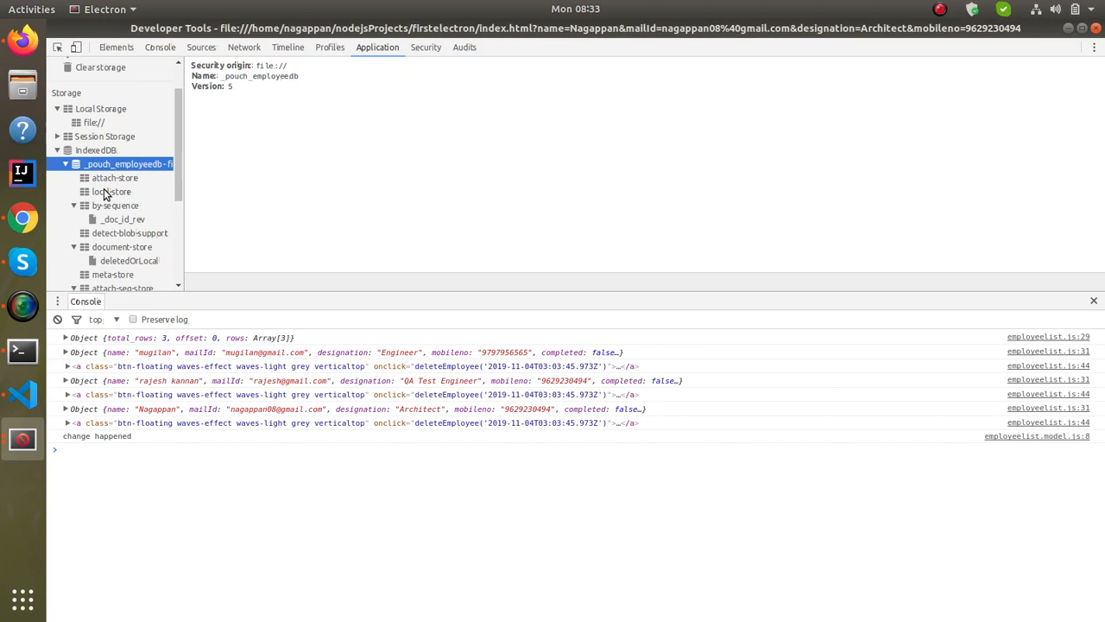
pyautogui.click(124, 220)
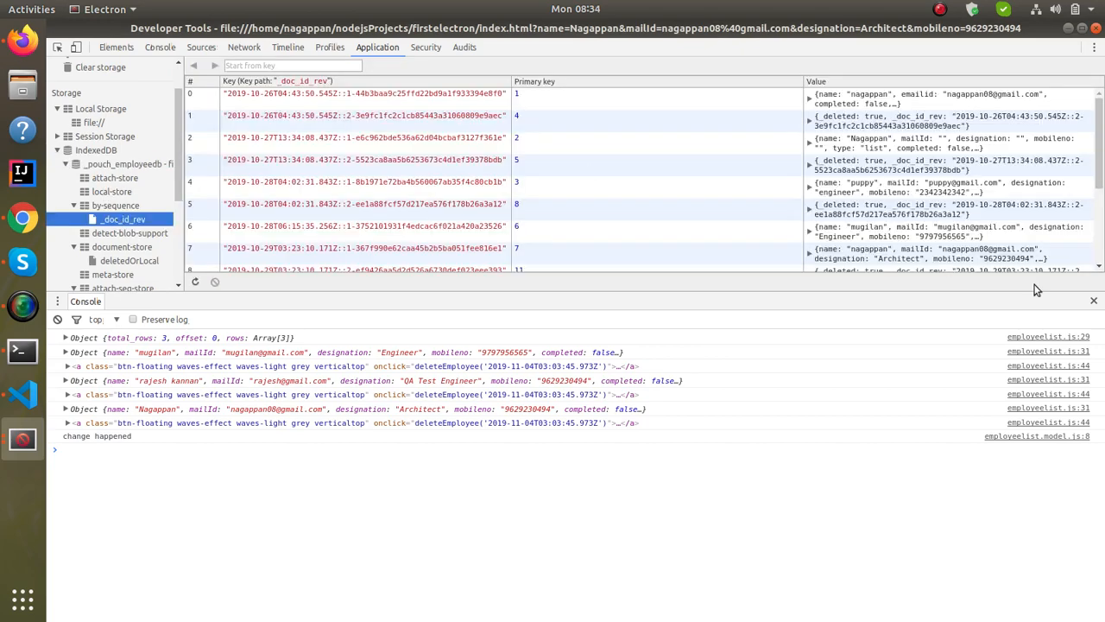
pyautogui.scroll(-3)
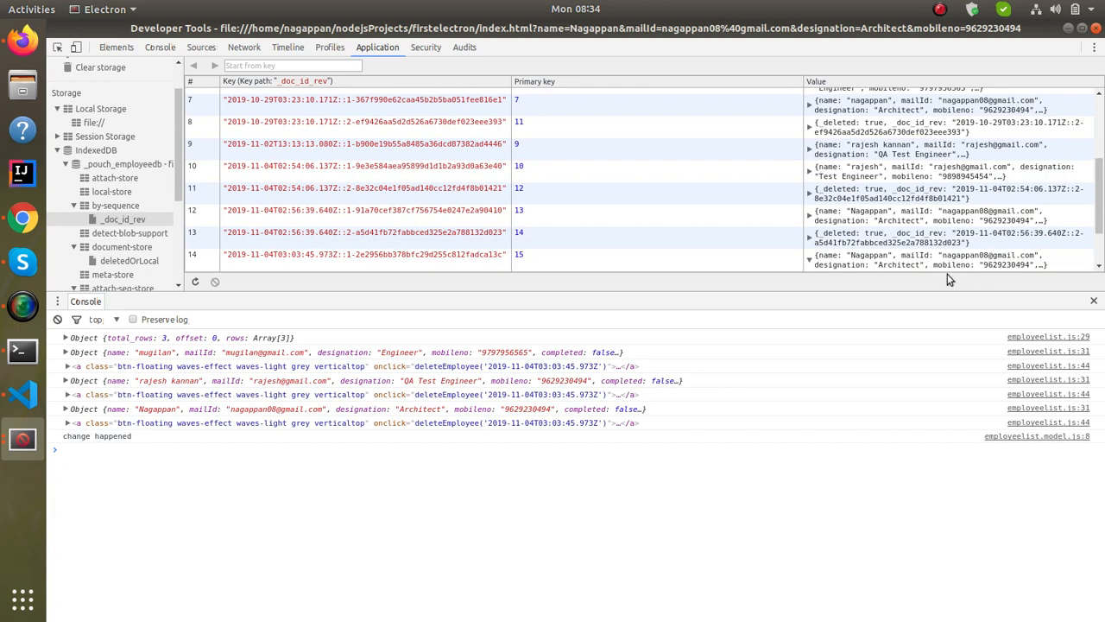
pyautogui.moveTo(949, 264)
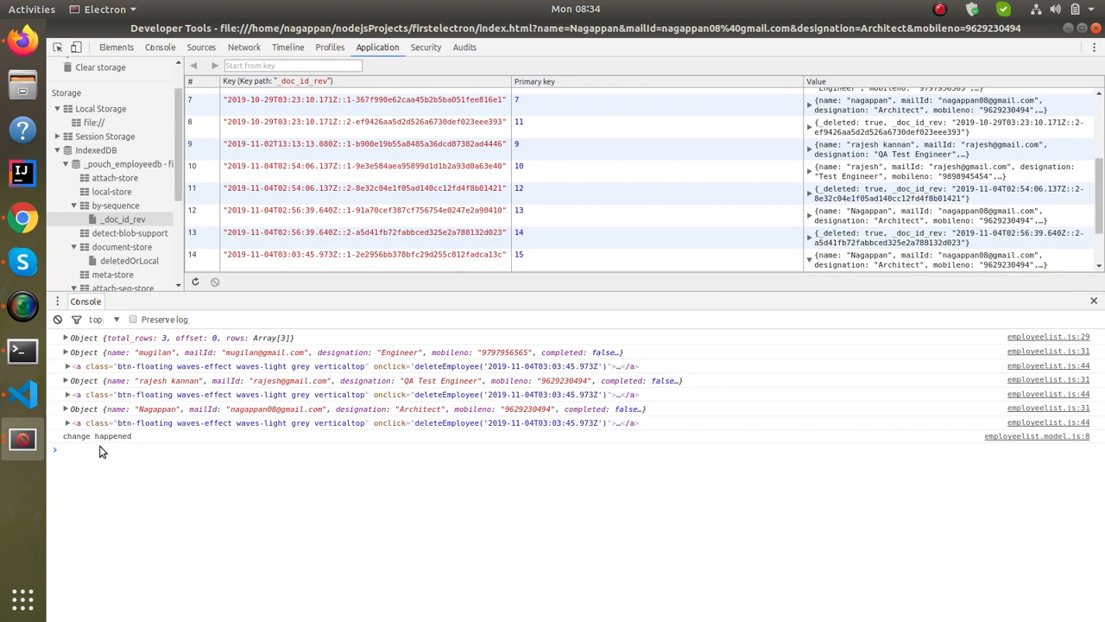
pyautogui.moveTo(21, 129)
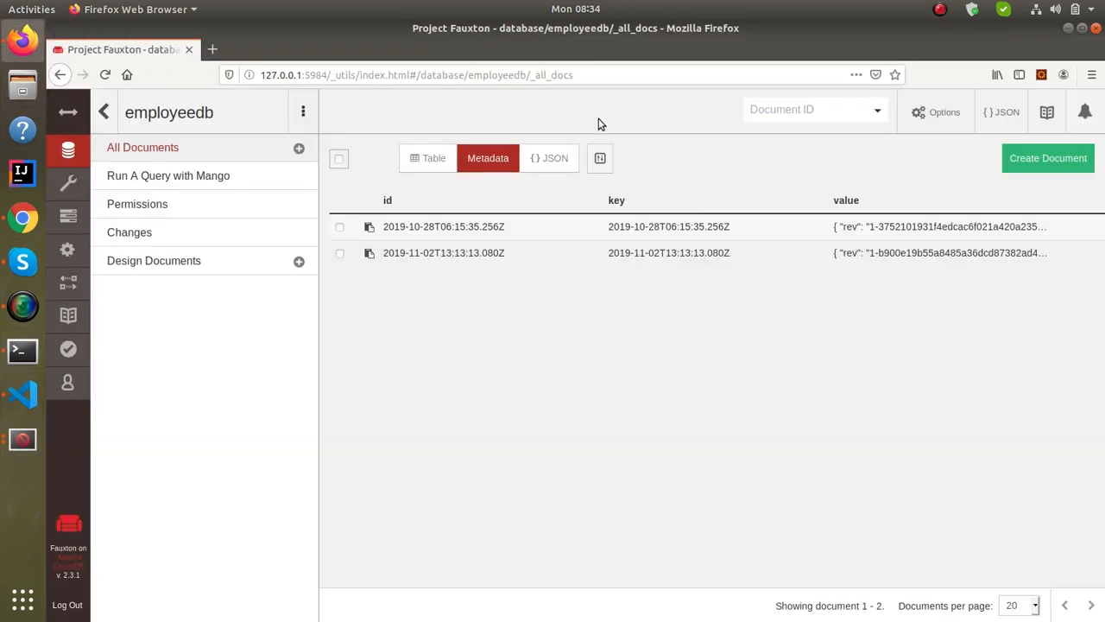
# Rerun the All Documents query and open the new 2019-11-04 Nagappan document
pyautogui.click(938, 111)
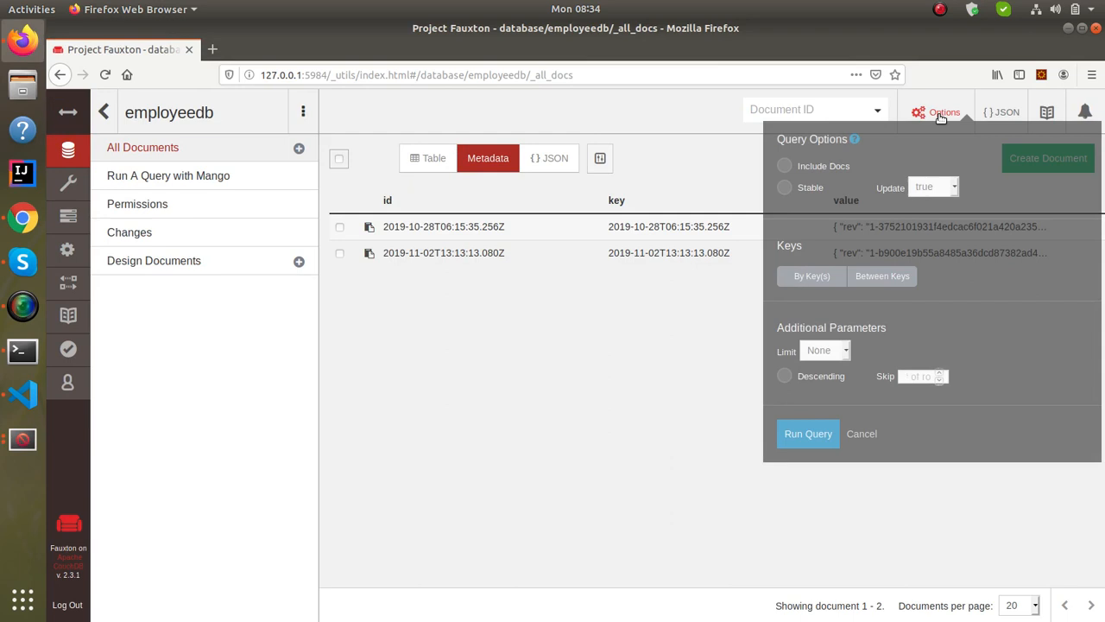
pyautogui.click(807, 433)
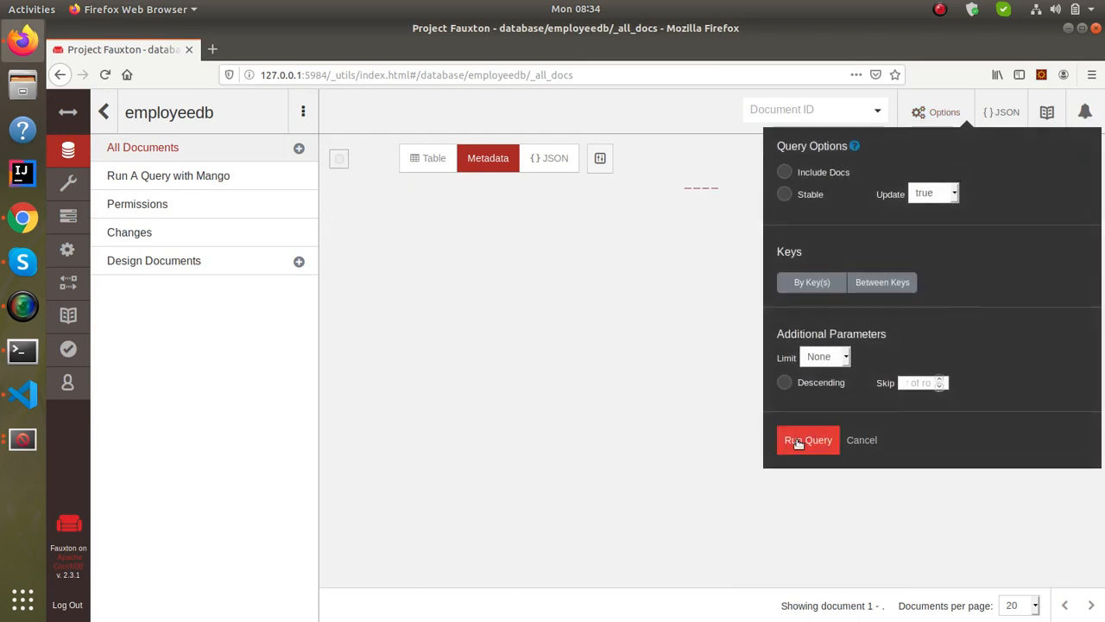
pyautogui.click(808, 439)
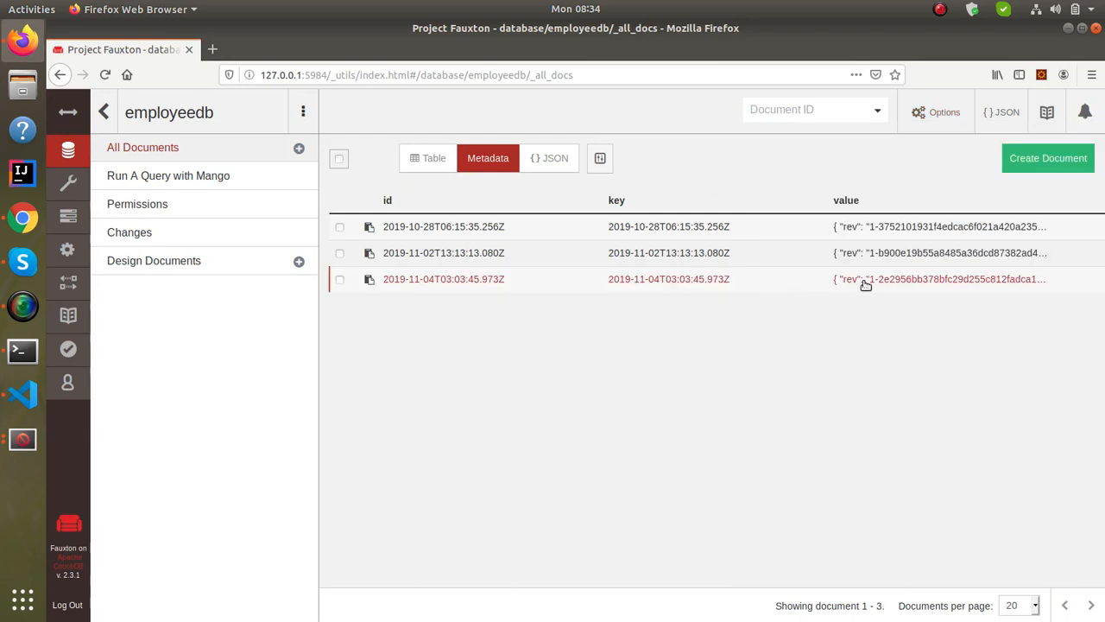
pyautogui.click(443, 278)
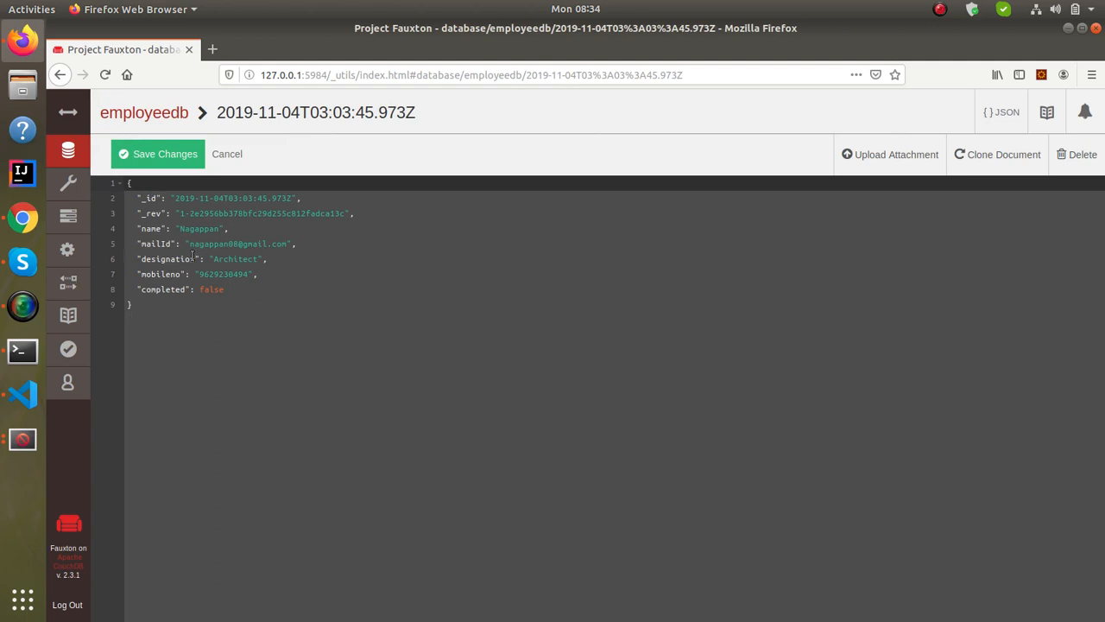
pyautogui.moveTo(22, 440)
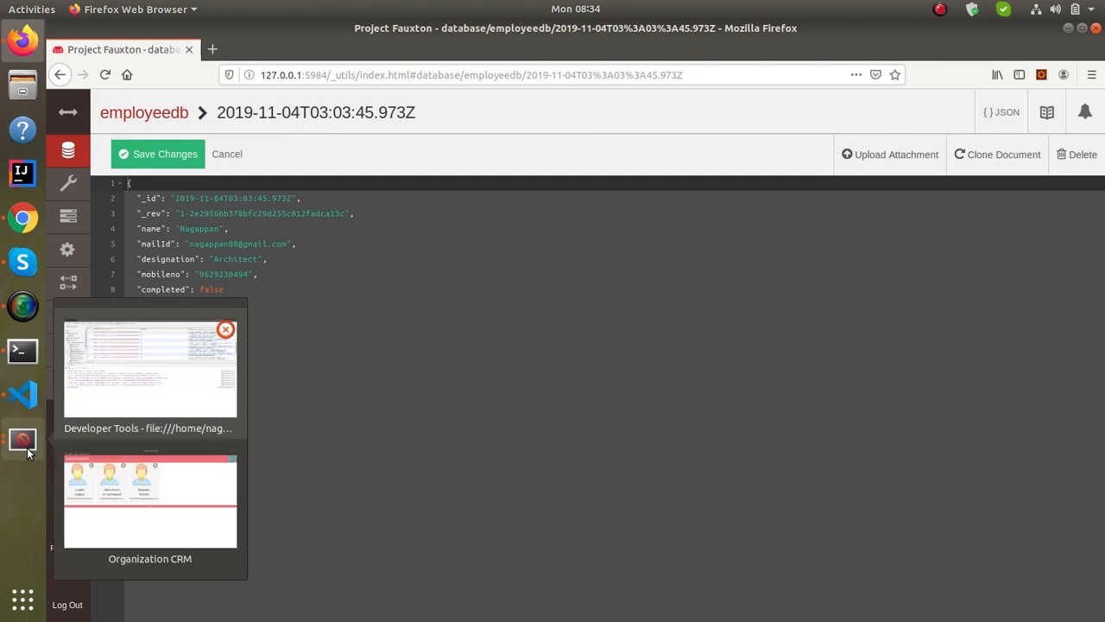
# Review the Nagappan document fields, then return to the Developer Tools window
pyautogui.click(149, 367)
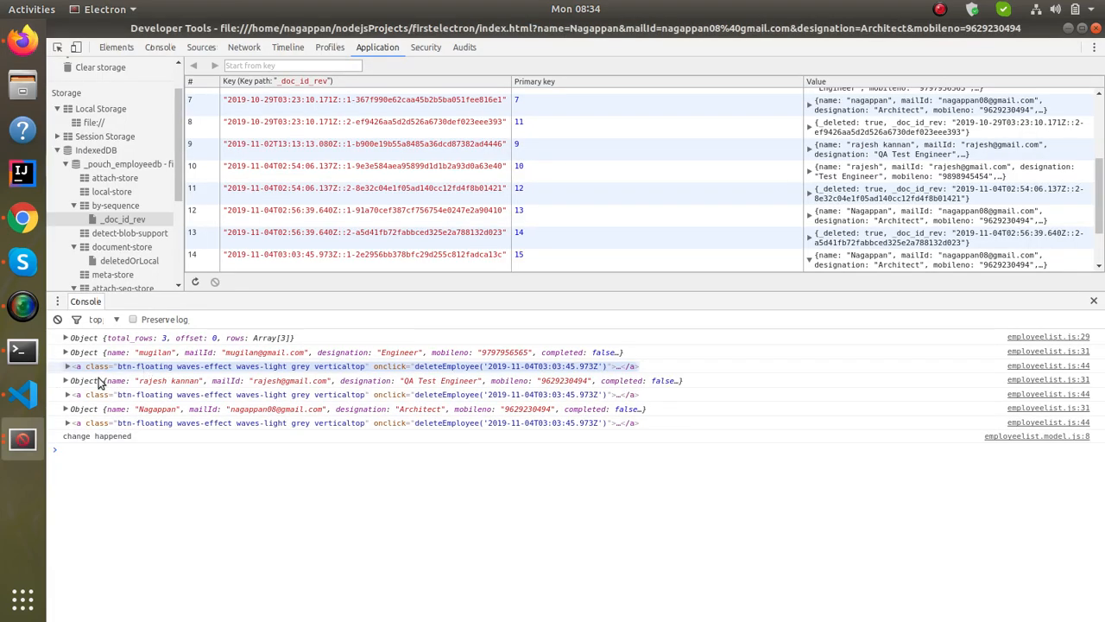